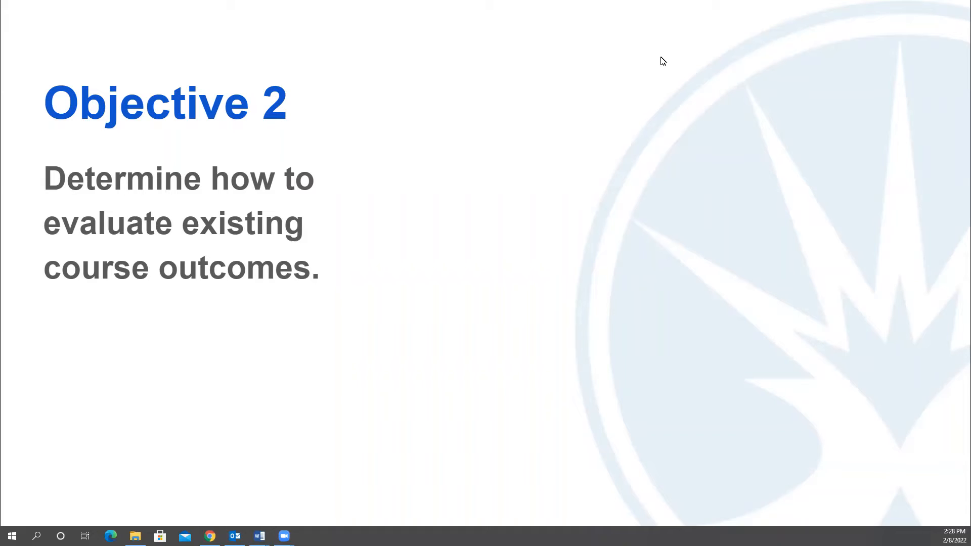
{"action": "mouse_move", "coordinate": [523, 10]}
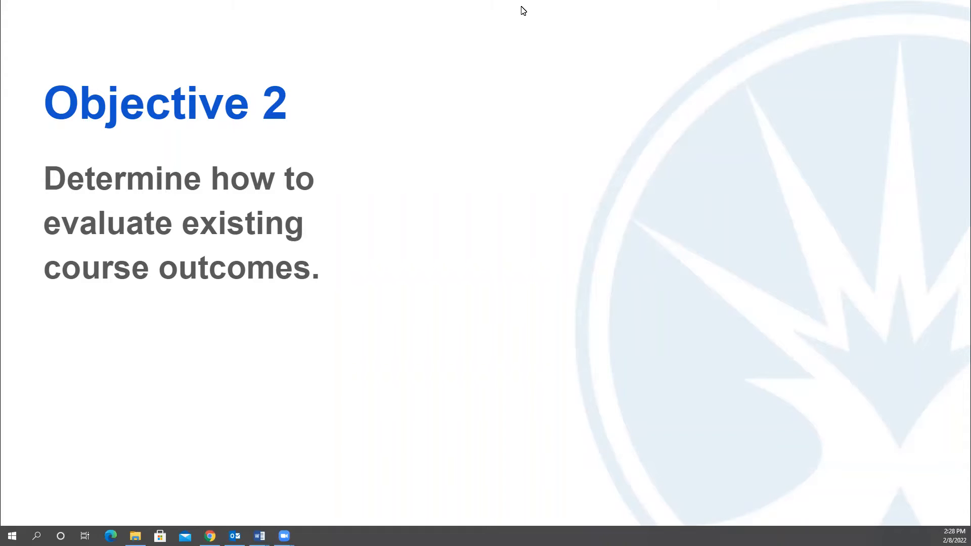
{"action": "mouse_move", "coordinate": [623, 18]}
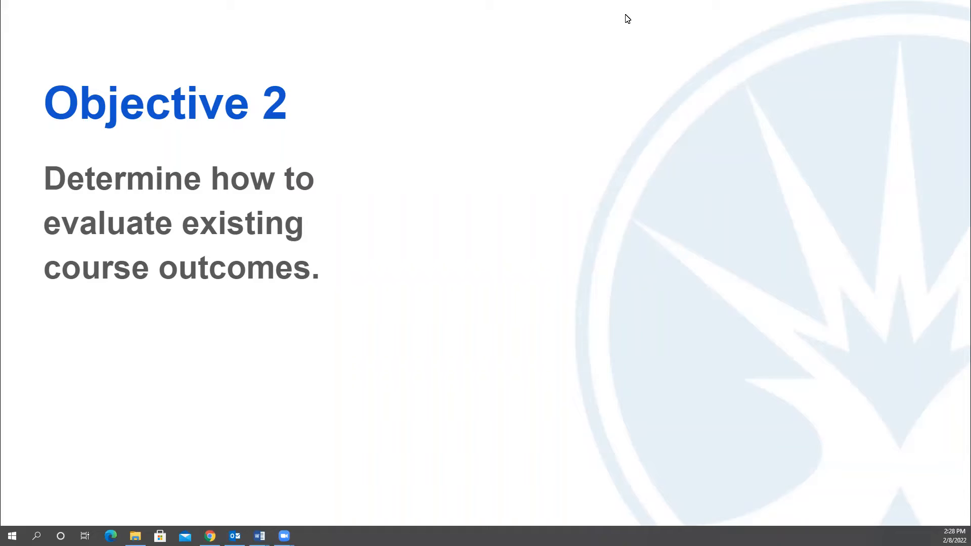
{"action": "mouse_move", "coordinate": [655, 16]}
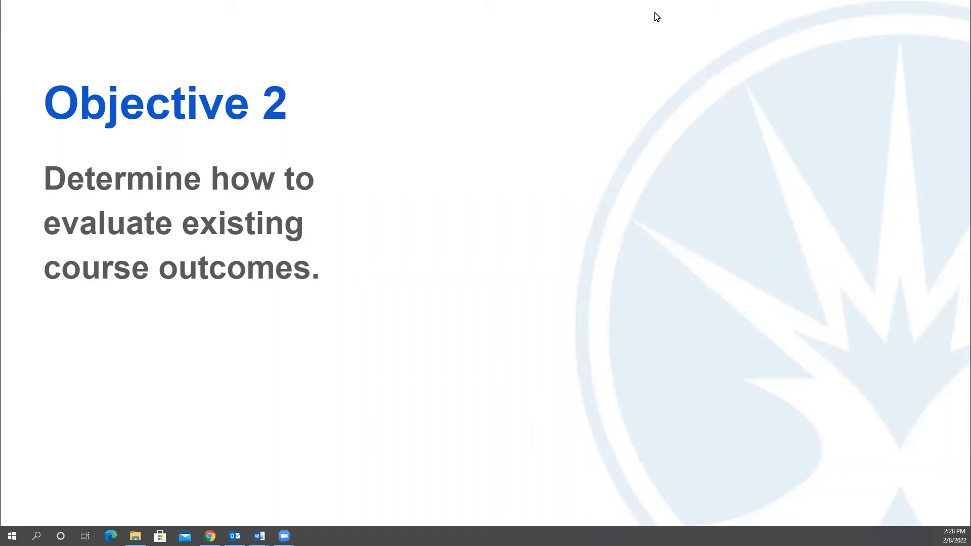
{"action": "mouse_move", "coordinate": [662, 22]}
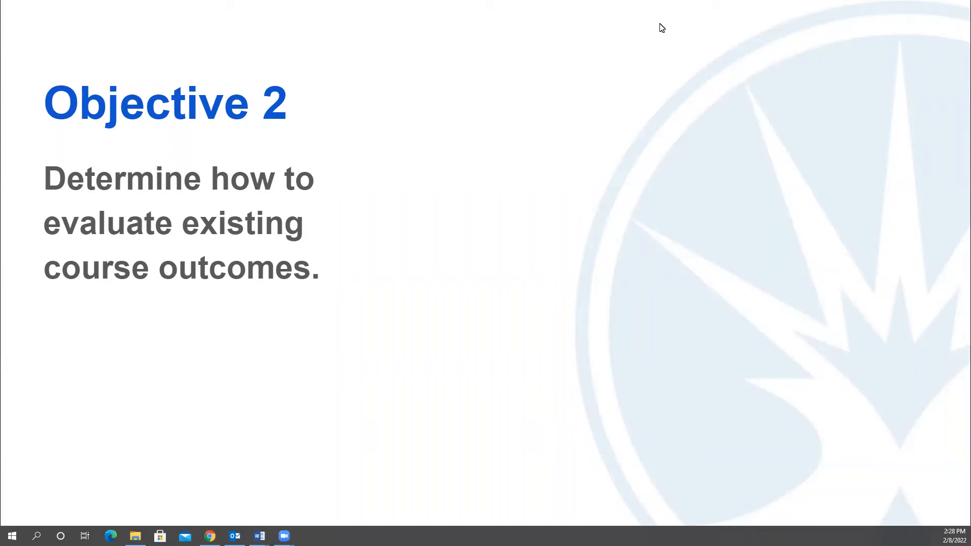
{"action": "mouse_move", "coordinate": [656, 46]}
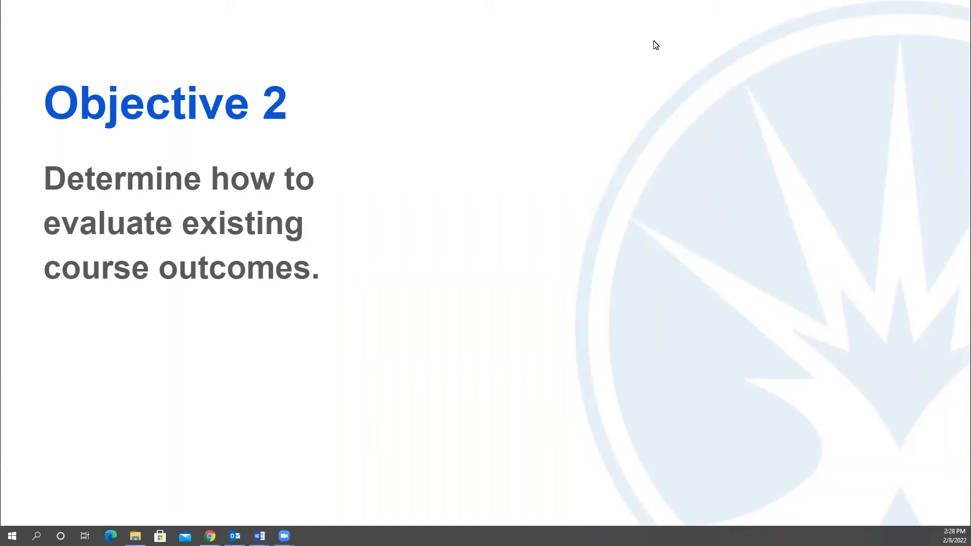
{"action": "mouse_move", "coordinate": [603, 76]}
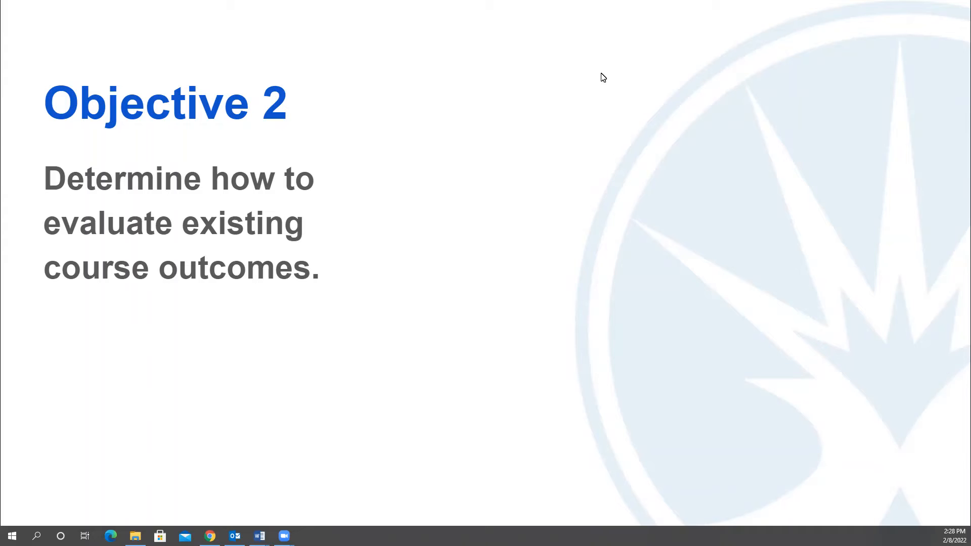
{"action": "mouse_move", "coordinate": [511, 175]}
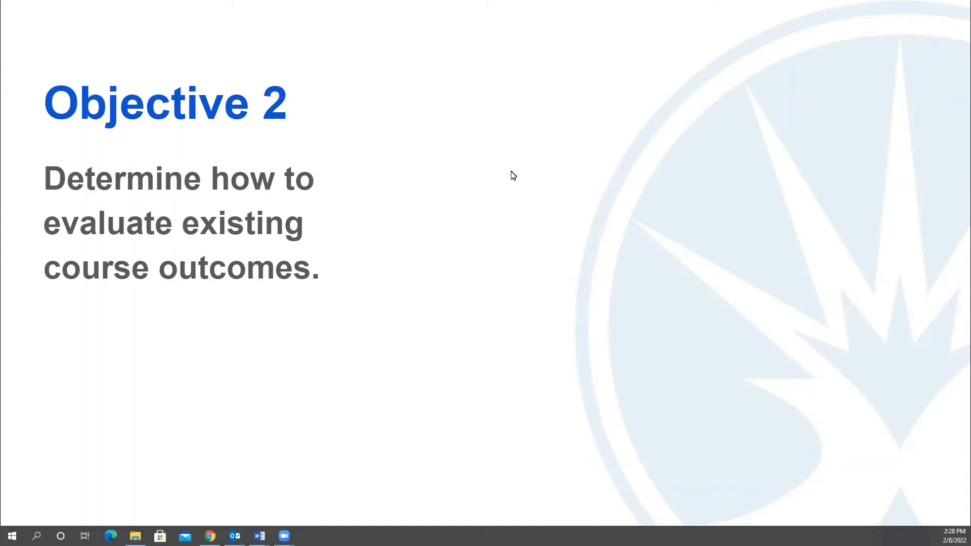